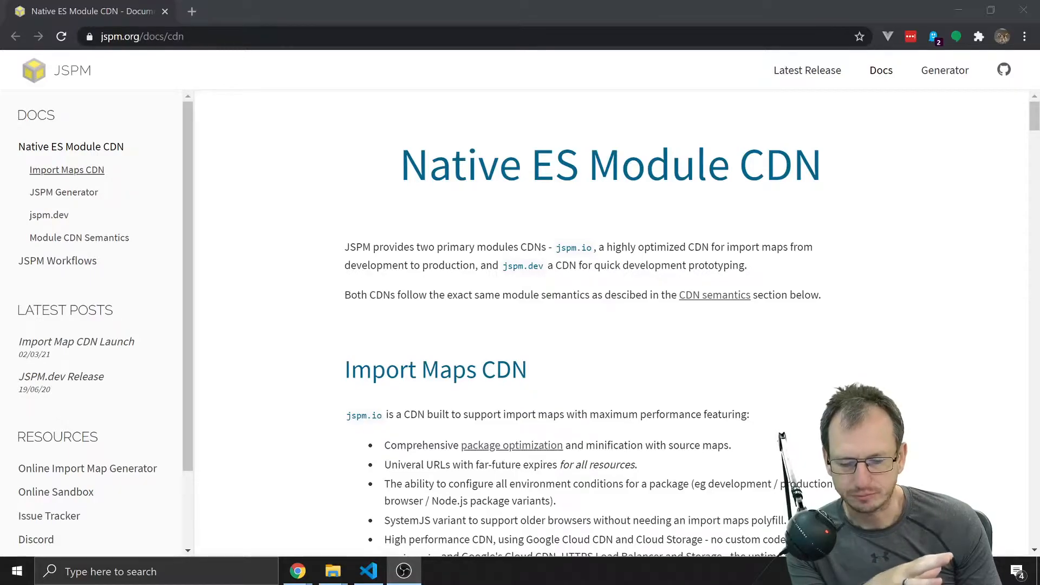
Step: Switch from the JSPM docs in Chrome to VS Code with myelement.js open
left_click(369, 570)
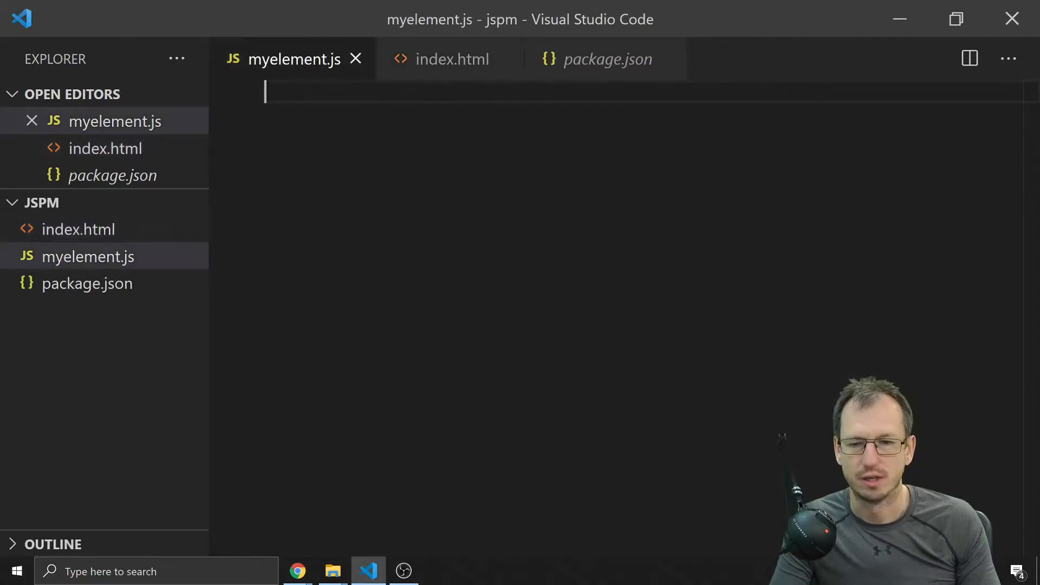
Step: Write a LitElement class rendering html`This is my element` and define it as 'my-element'
type("imp")
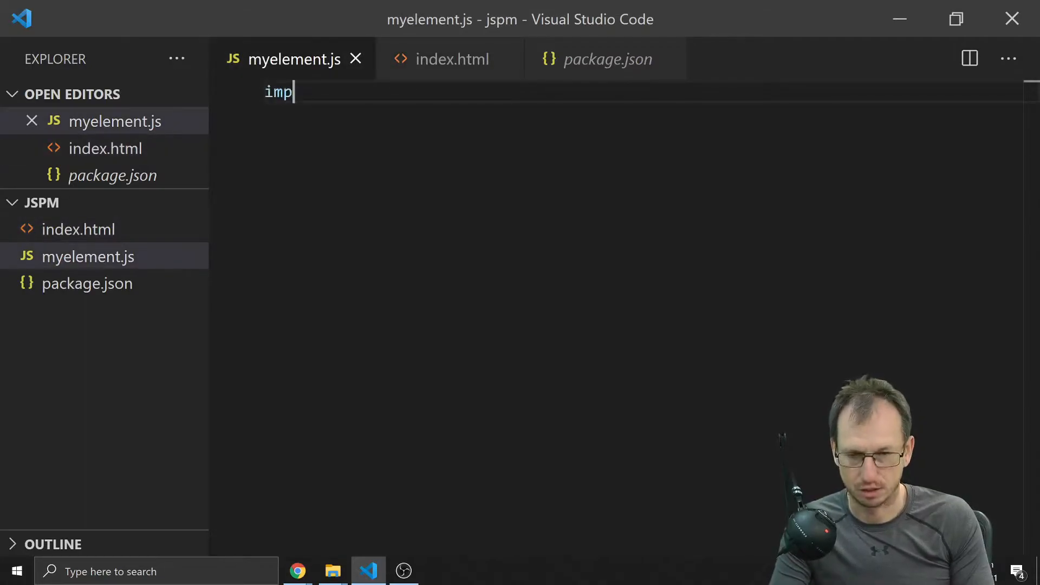
type("ort")
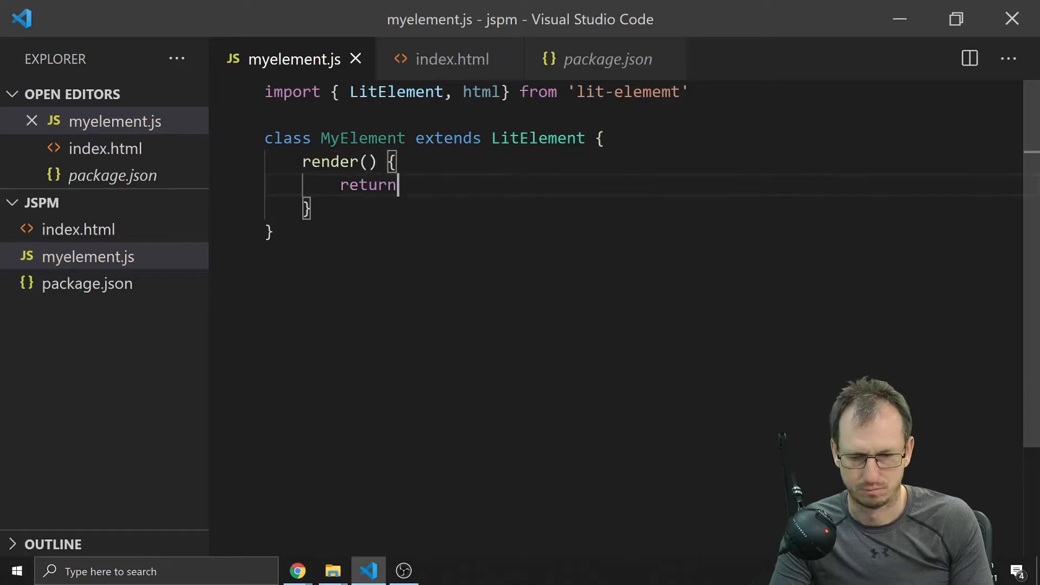
type("`")
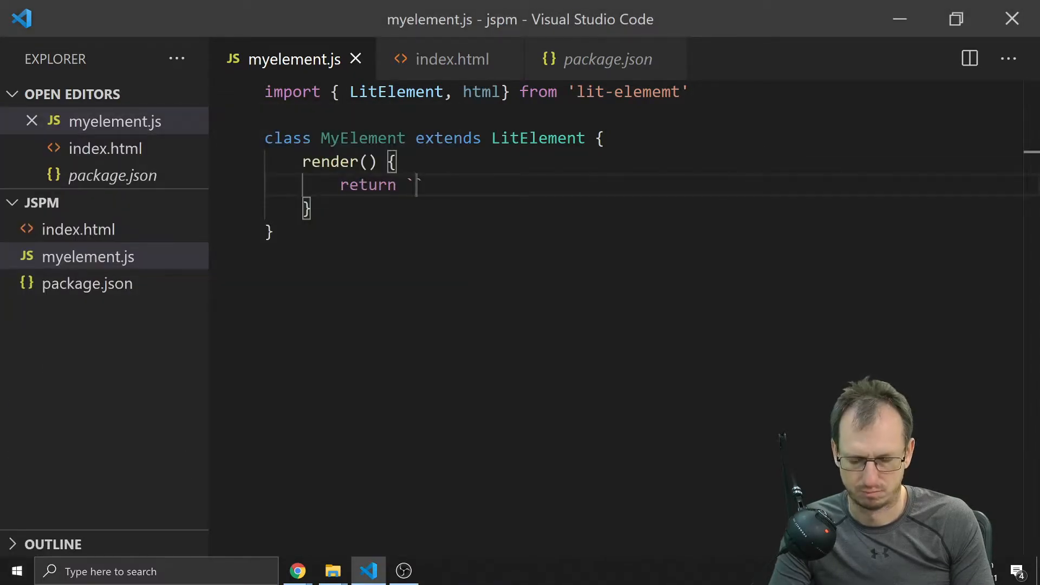
type("html`This is my element`")
type("customElement.de")
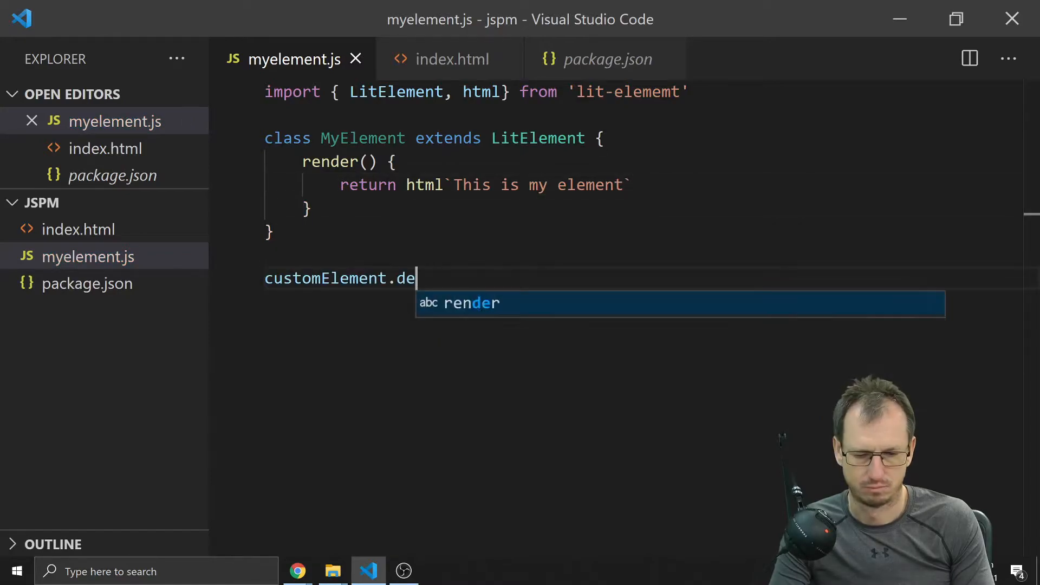
type("fine('my-element', MyElement);")
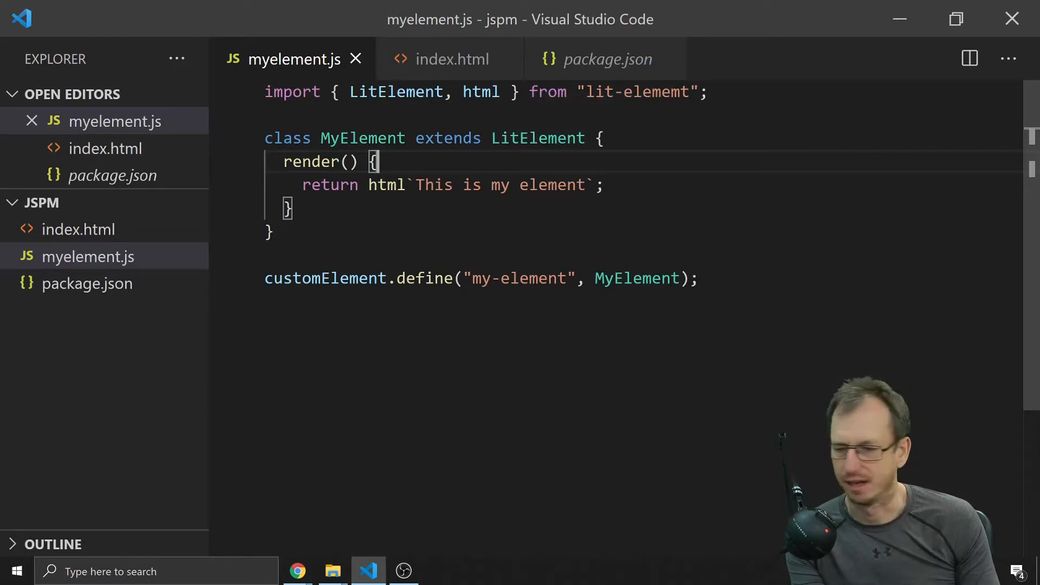
Step: Correct the import to LitElement from "lit-element", then move on to index.html
double_click(637, 91)
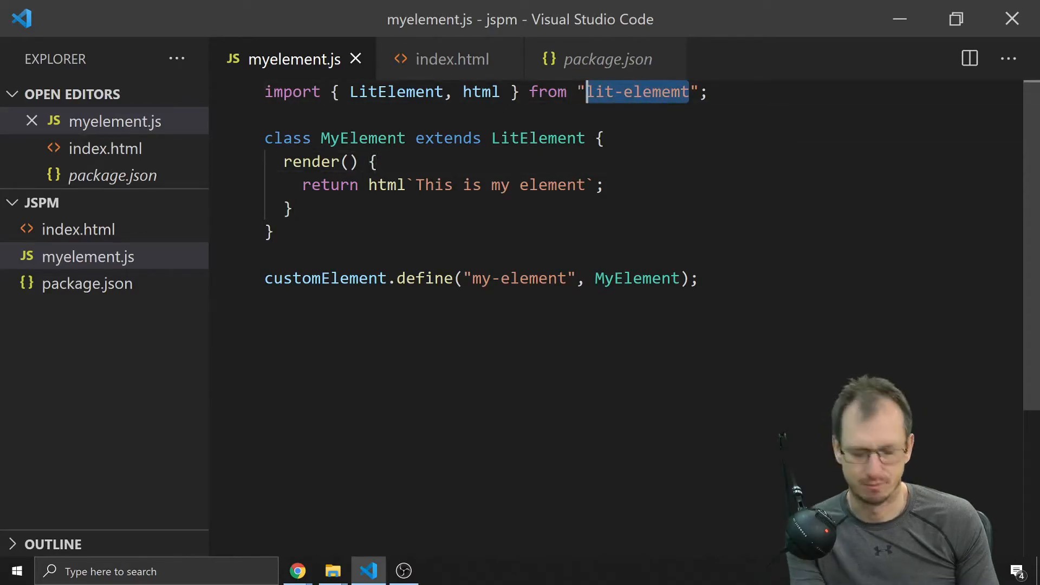
type("LitElemt")
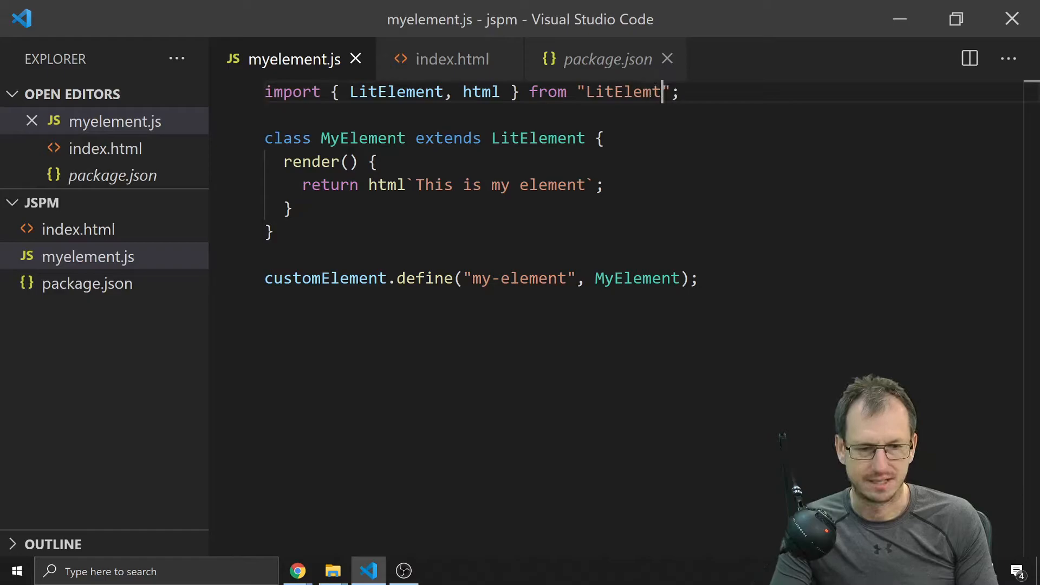
type("m")
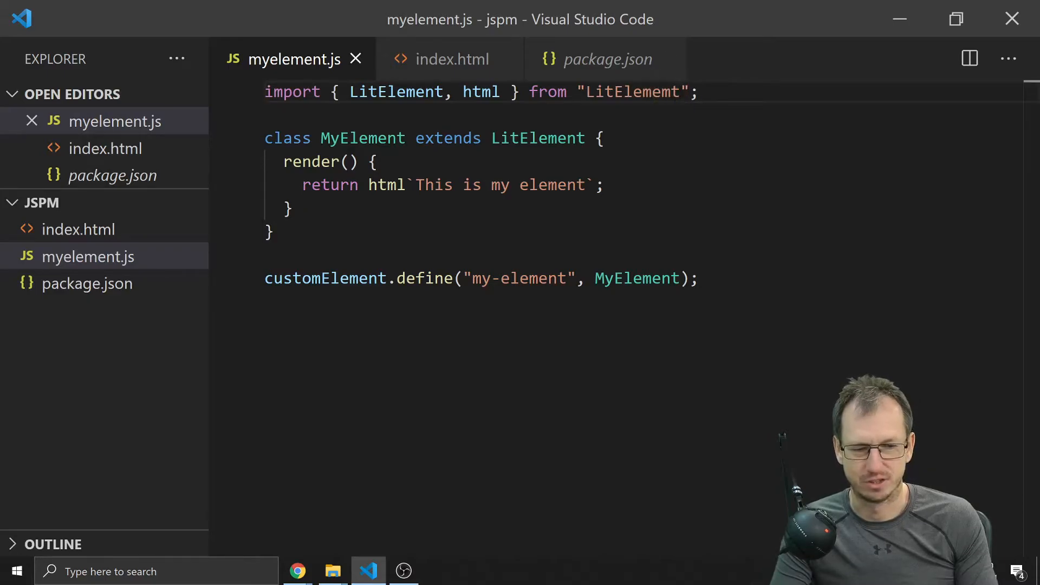
type("LitElement")
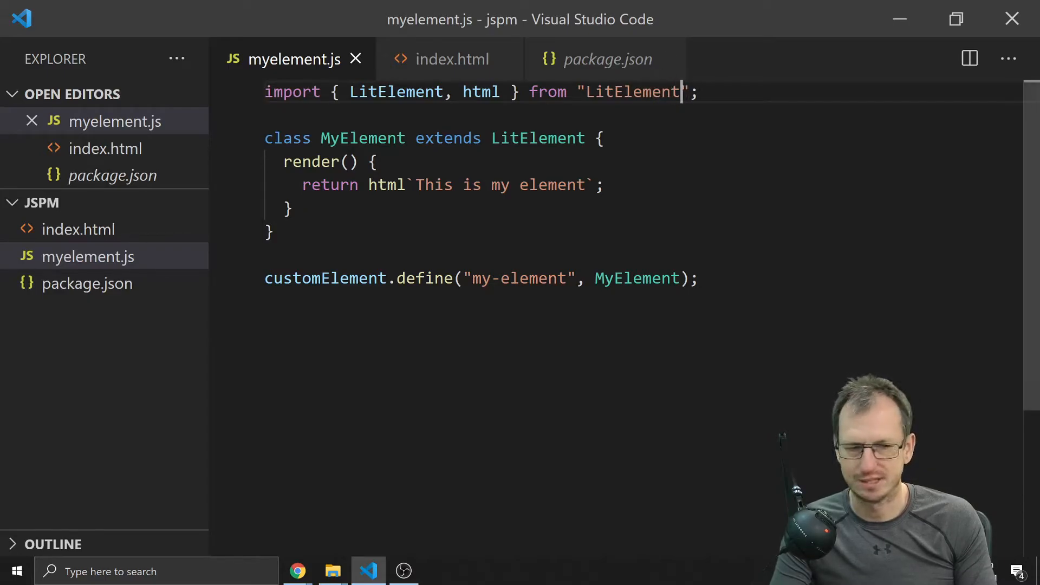
type("lit-element")
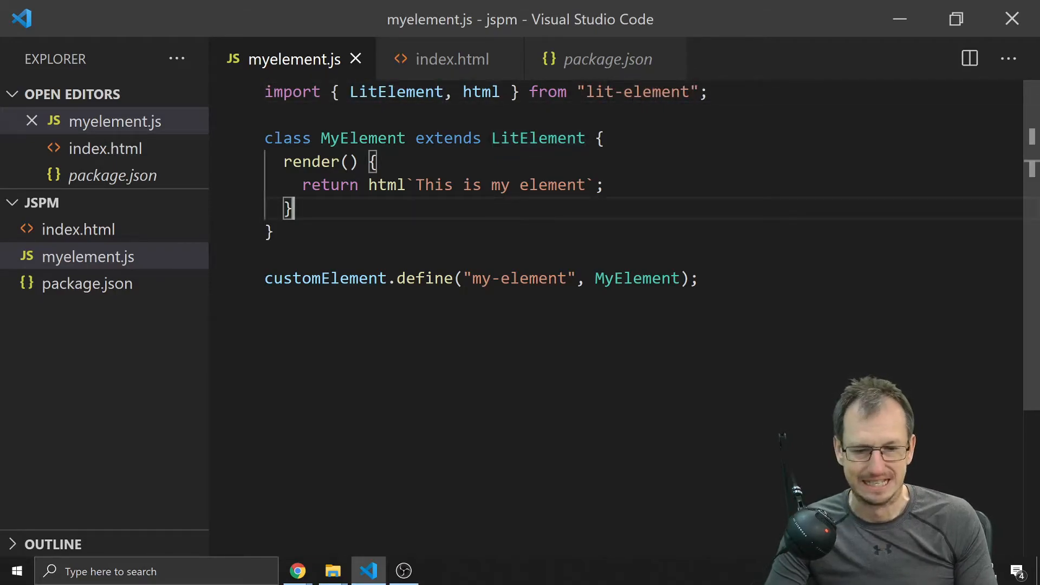
left_click(451, 59)
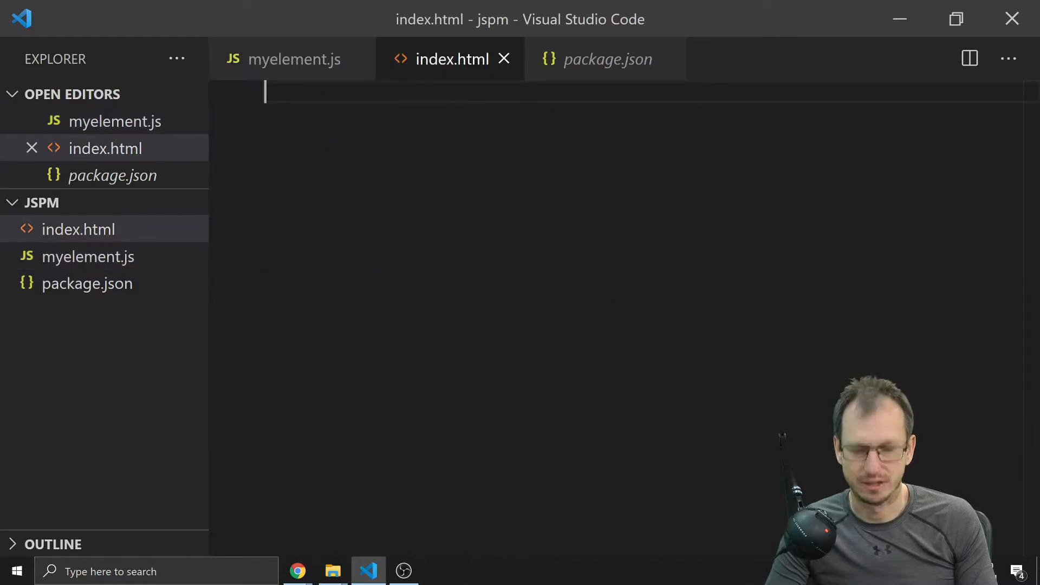
Step: Expand the html abbreviation into a full HTML page skeleton
type("html")
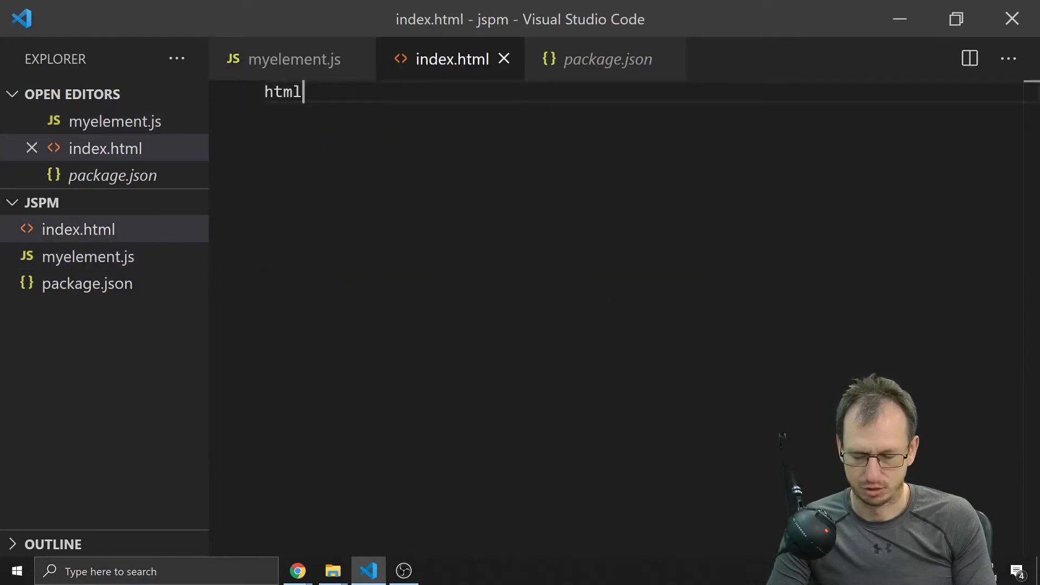
key("ctrl+space")
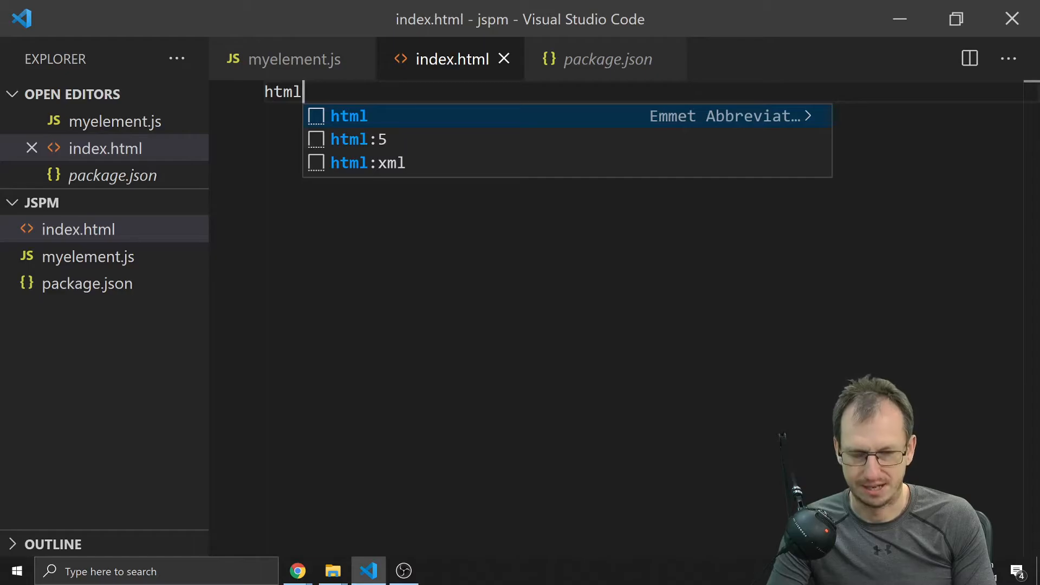
key("Tab")
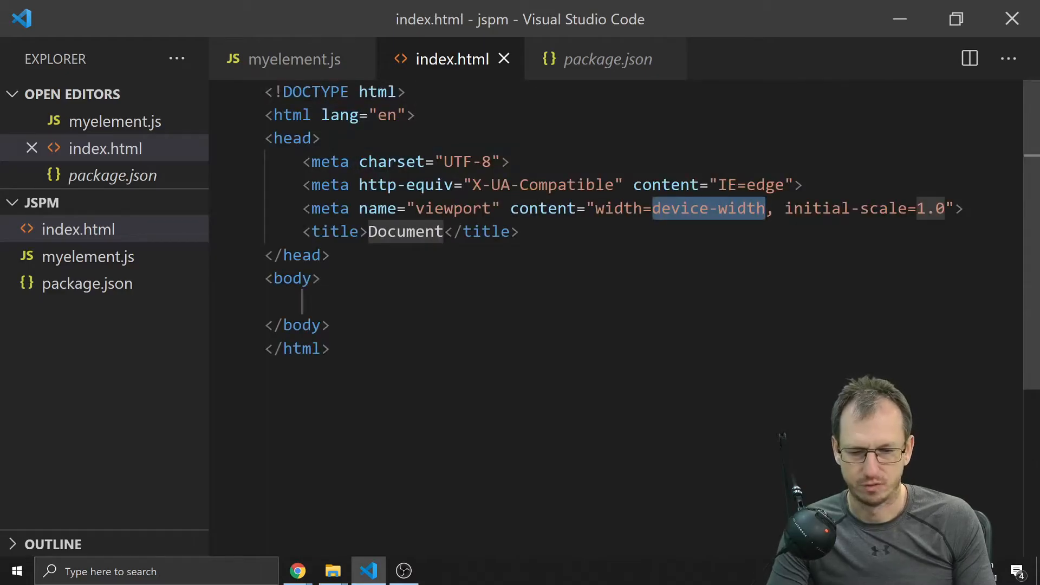
Step: Load ./myelement.js as a type="module" script and add a <my-element> tag in the body
type("script src></script>")
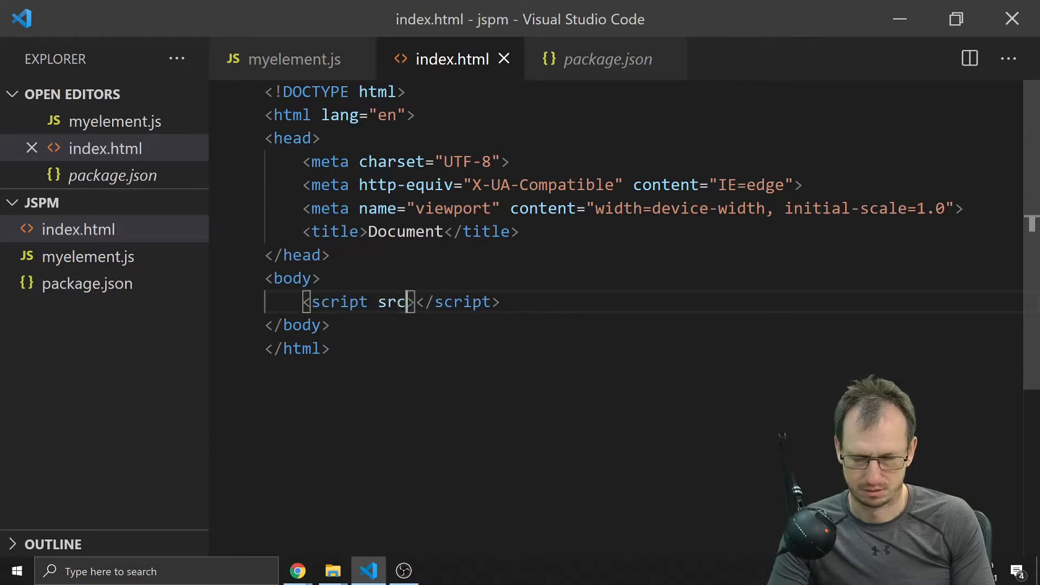
type("='.'")
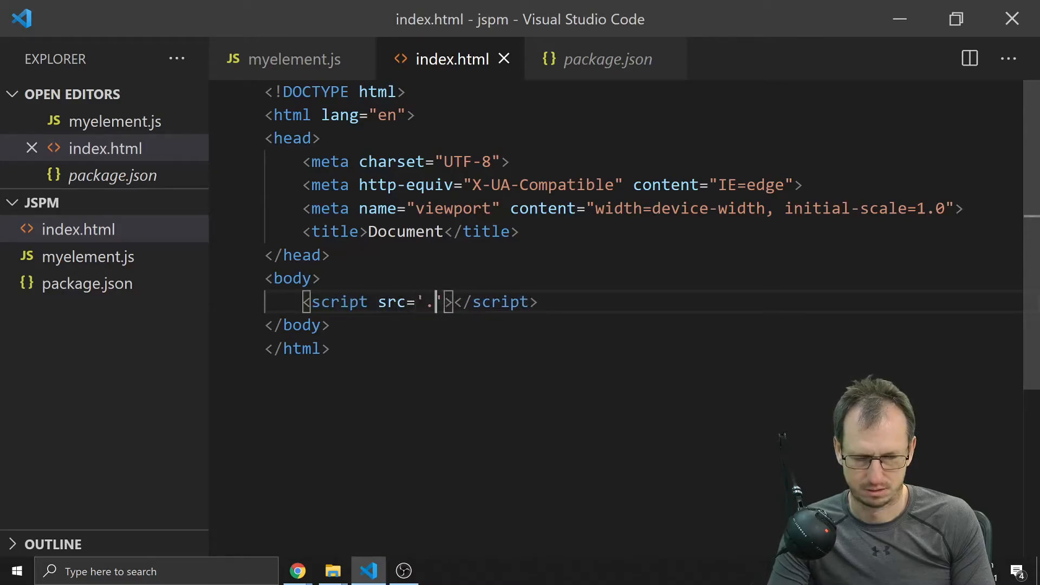
type("/myelement.js")
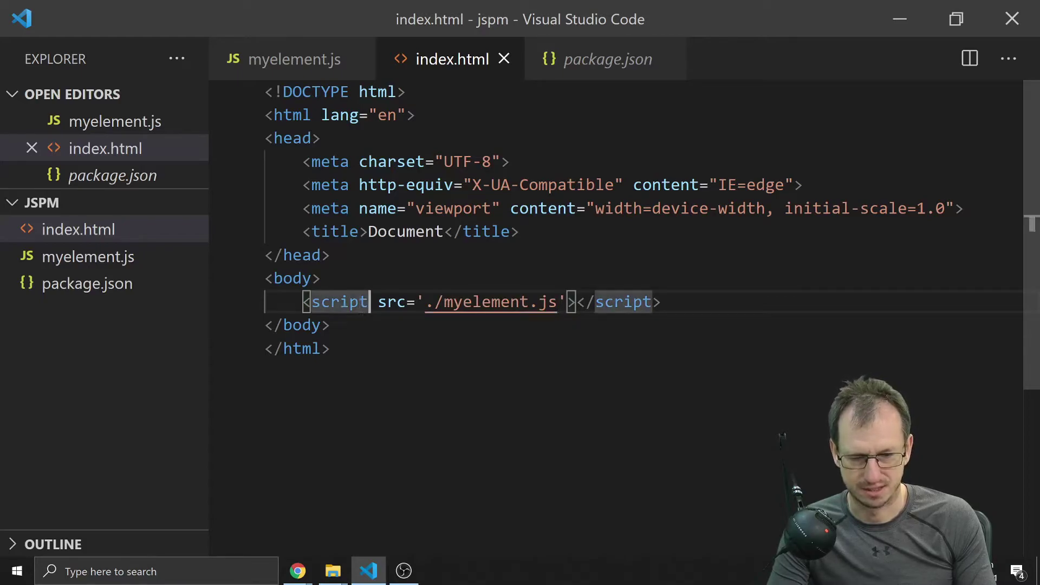
type("type=")
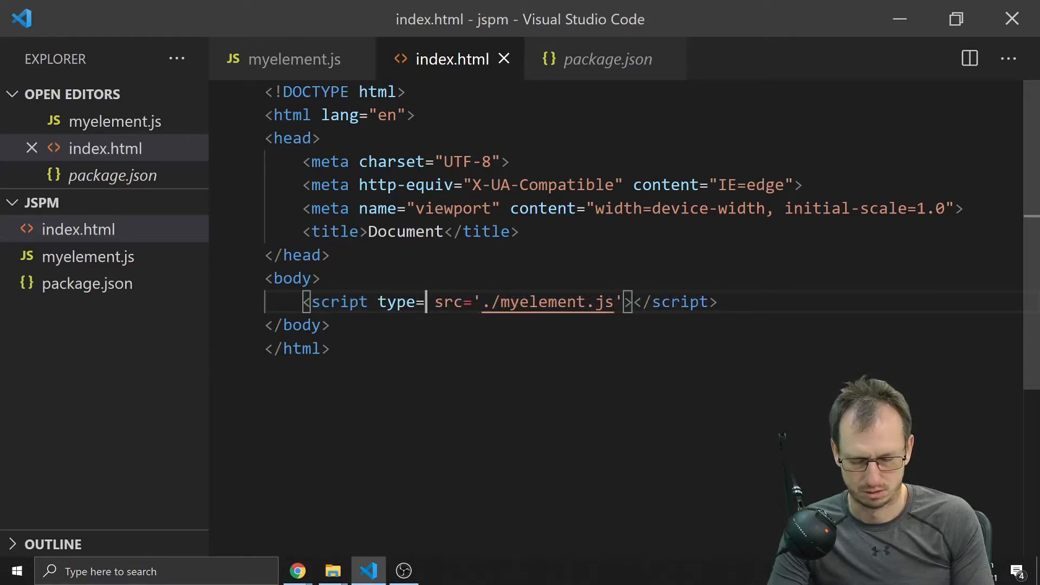
type("\"module\"")
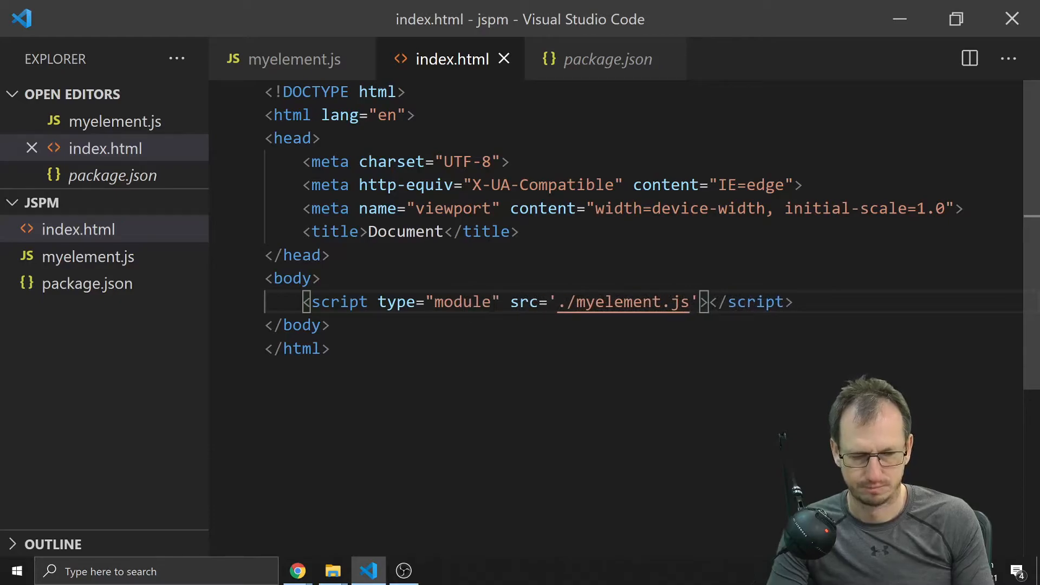
type("my-element></my-element>")
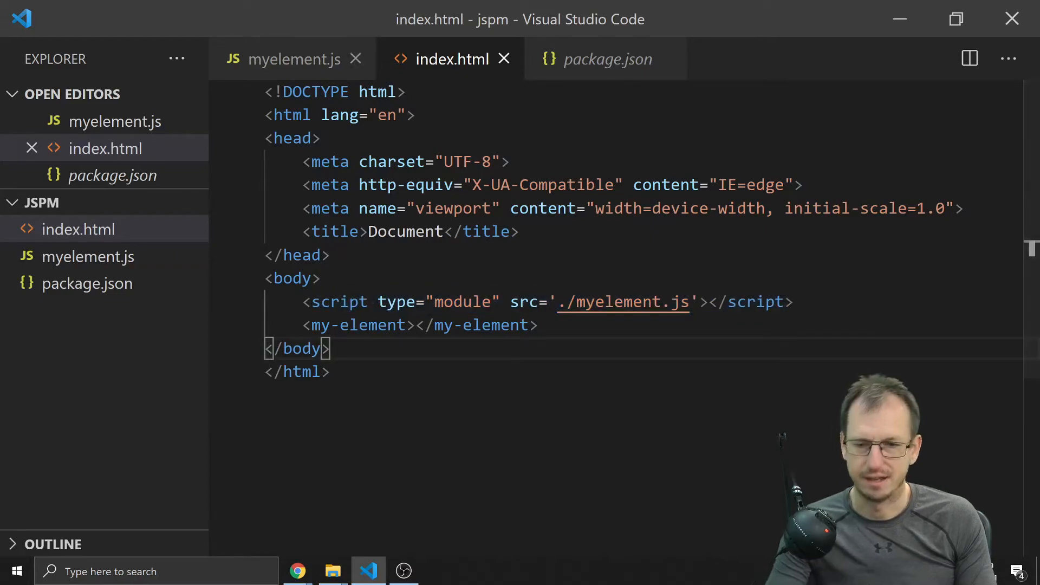
left_click(292, 59)
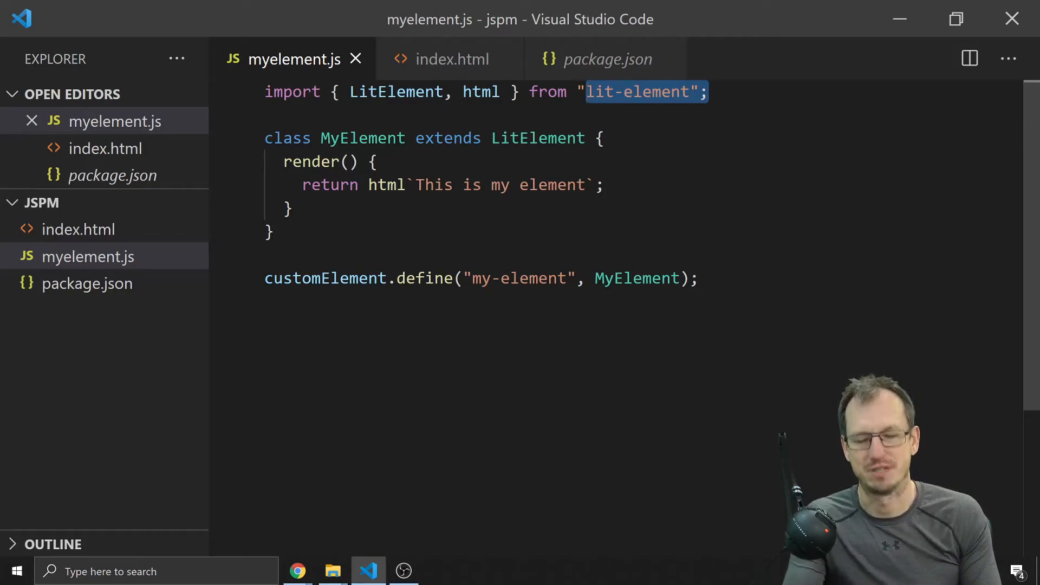
mouse_move(297, 571)
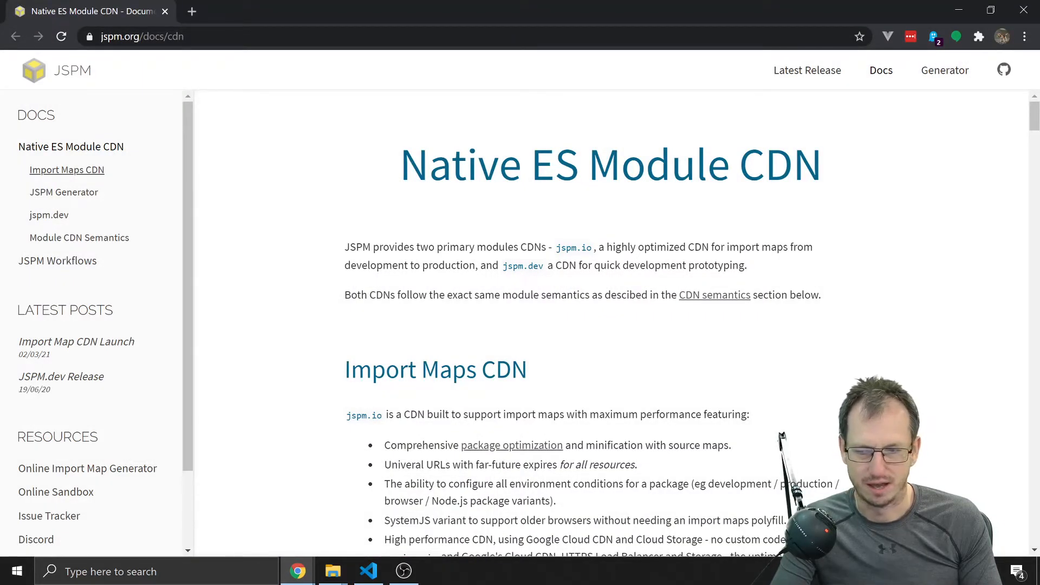
Step: Go to the JSPM Generator docs and open the online import map generator
left_click(63, 193)
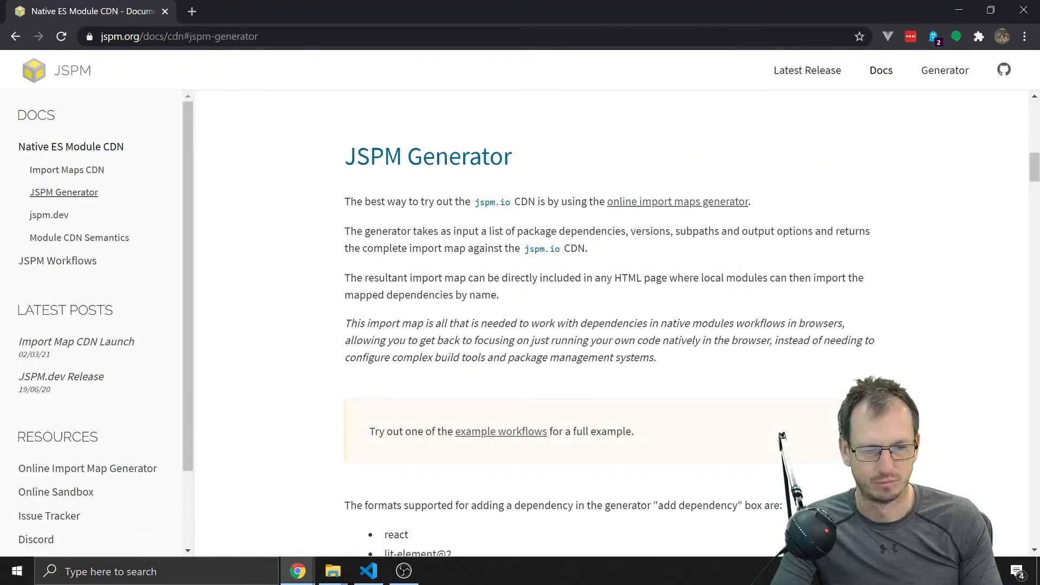
left_click(677, 202)
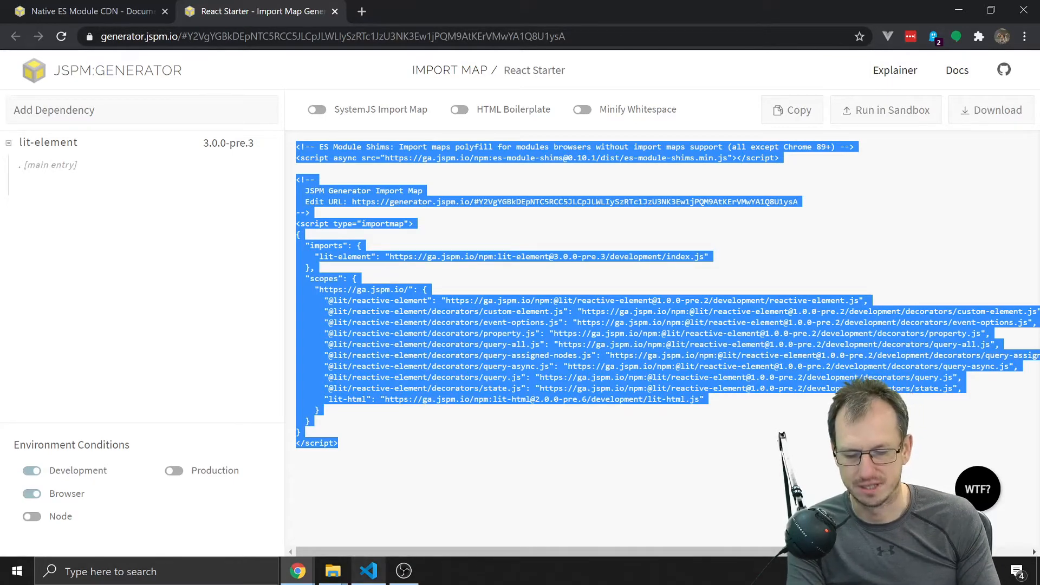
Step: Paste the lit-element import map into the head of index.html and remove the es-module-shims polyfill lines
left_click(368, 571)
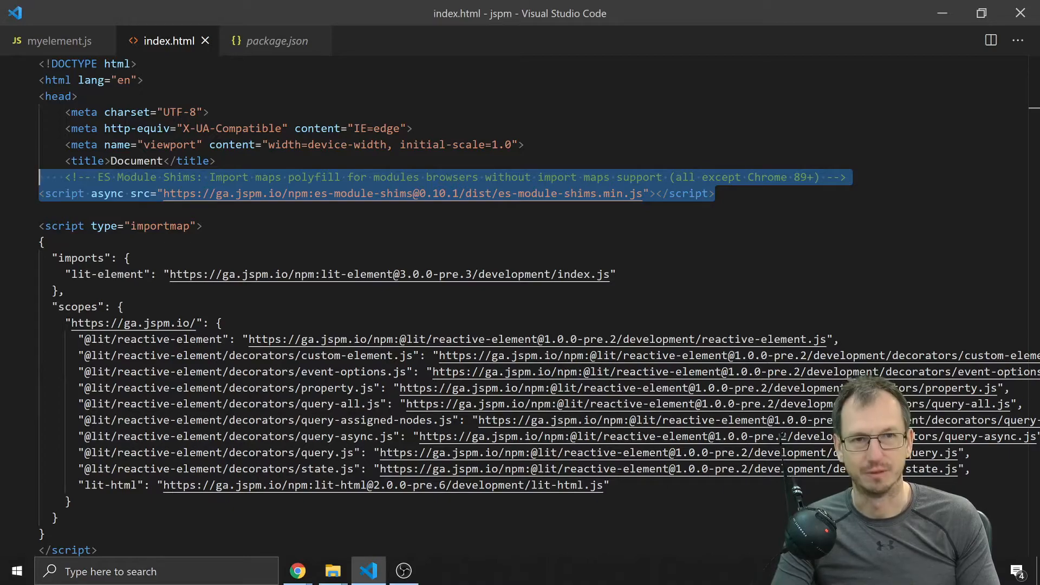
key("Delete")
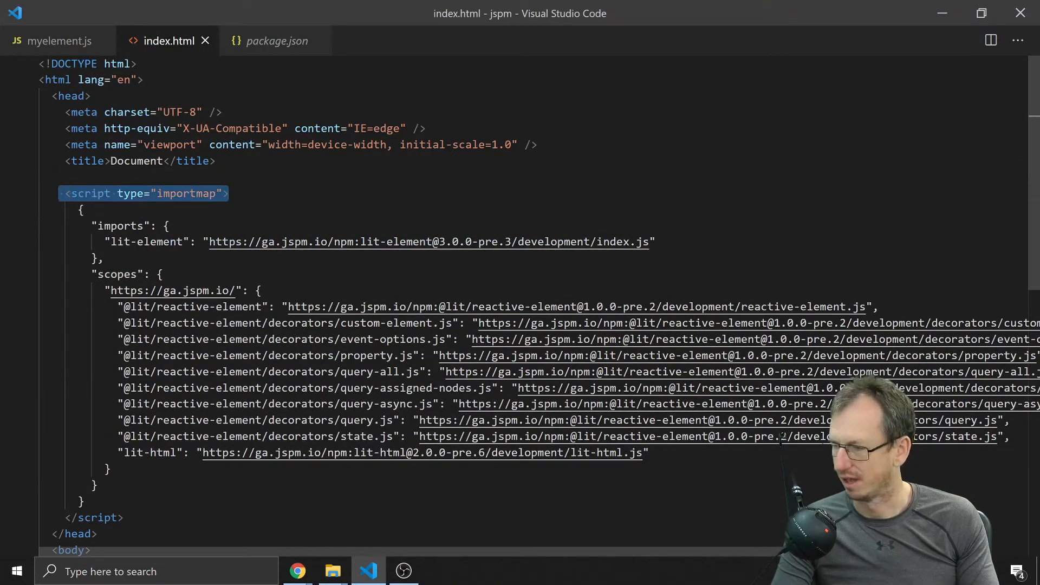
scroll("down", 3)
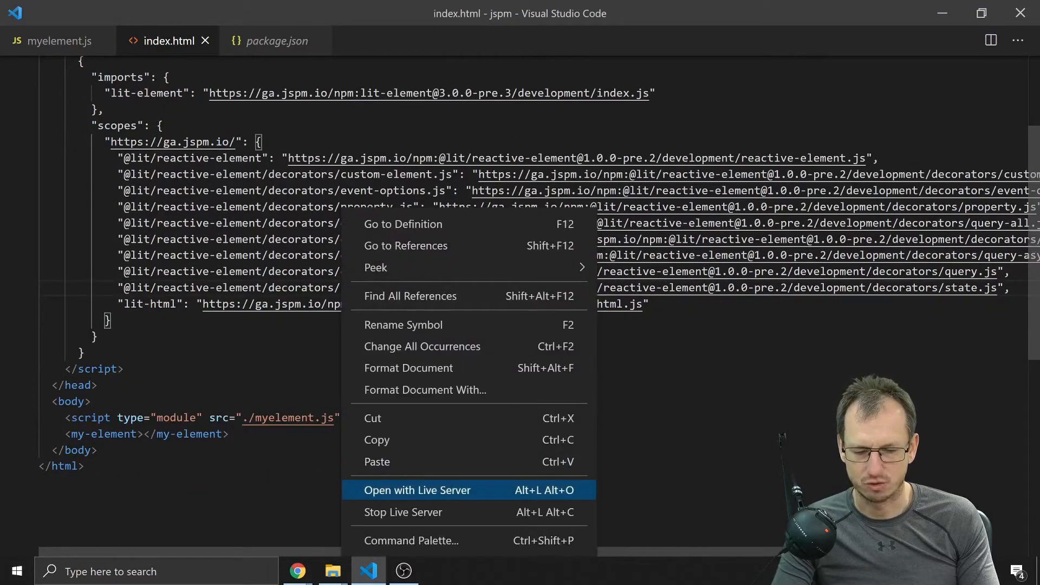
Step: Serve index.html with Live Server, then return to myelement.js to hunt the bug behind the blank page
left_click(418, 489)
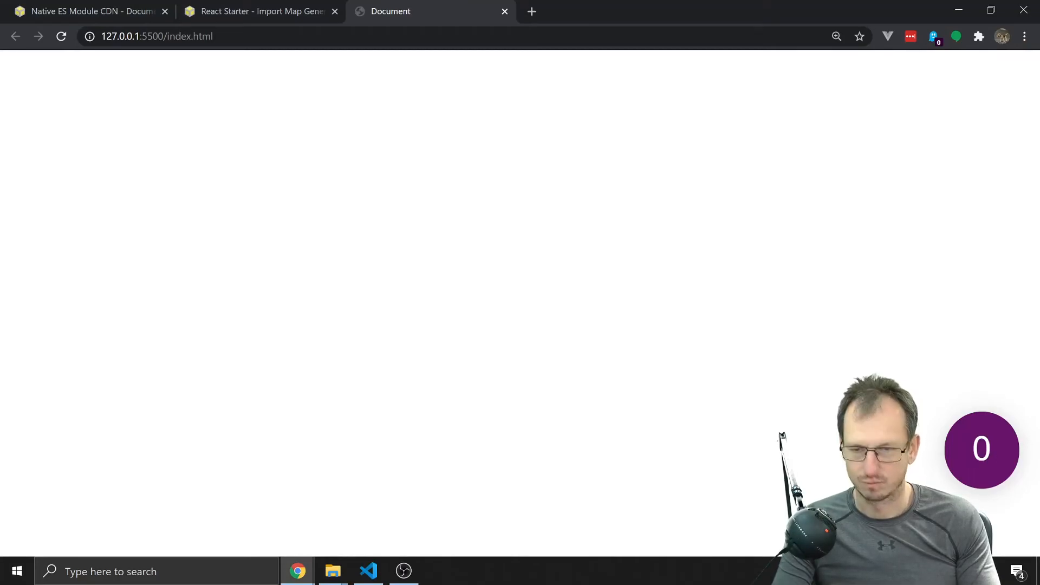
key("F12")
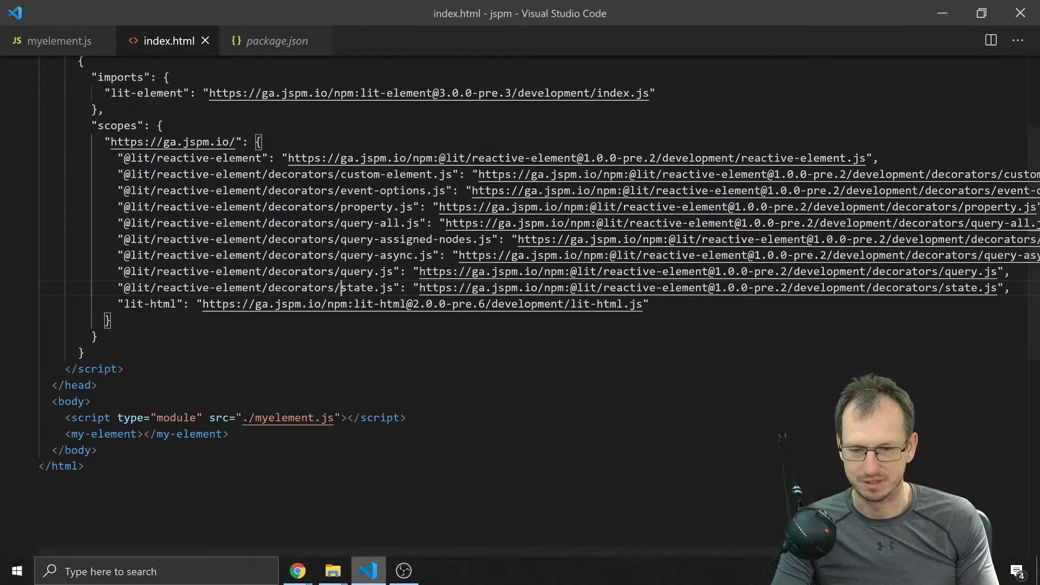
left_click(59, 41)
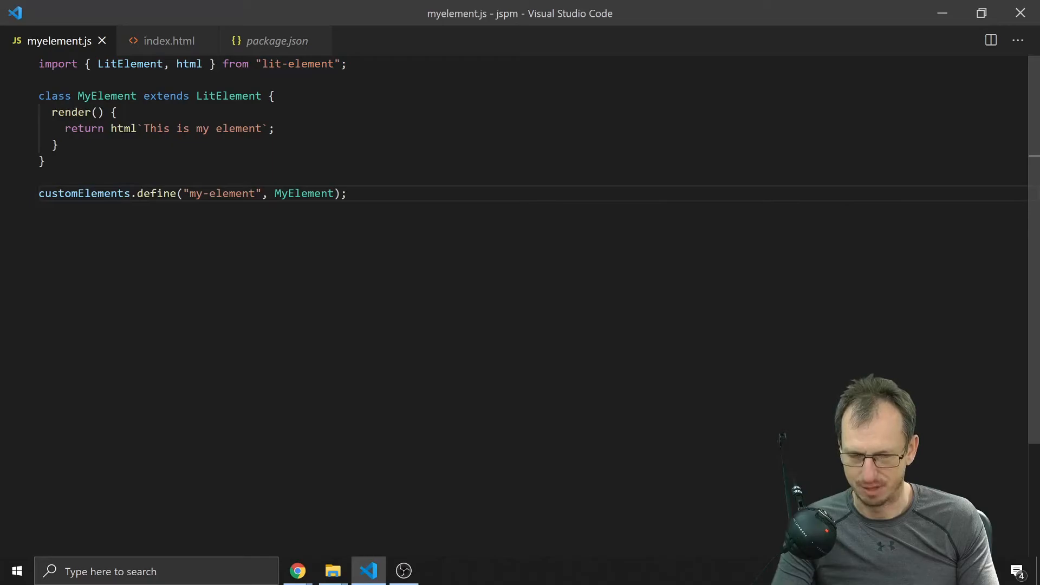
mouse_move(300, 571)
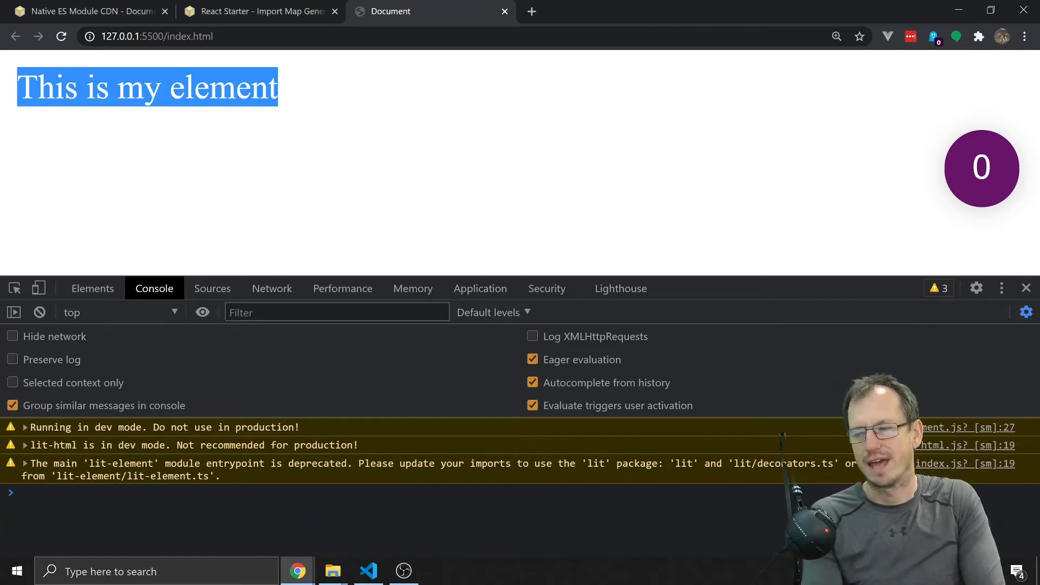
Step: Try prefixing the lit-element import path with '/', keep the bare import, and return to index.html
left_click(368, 570)
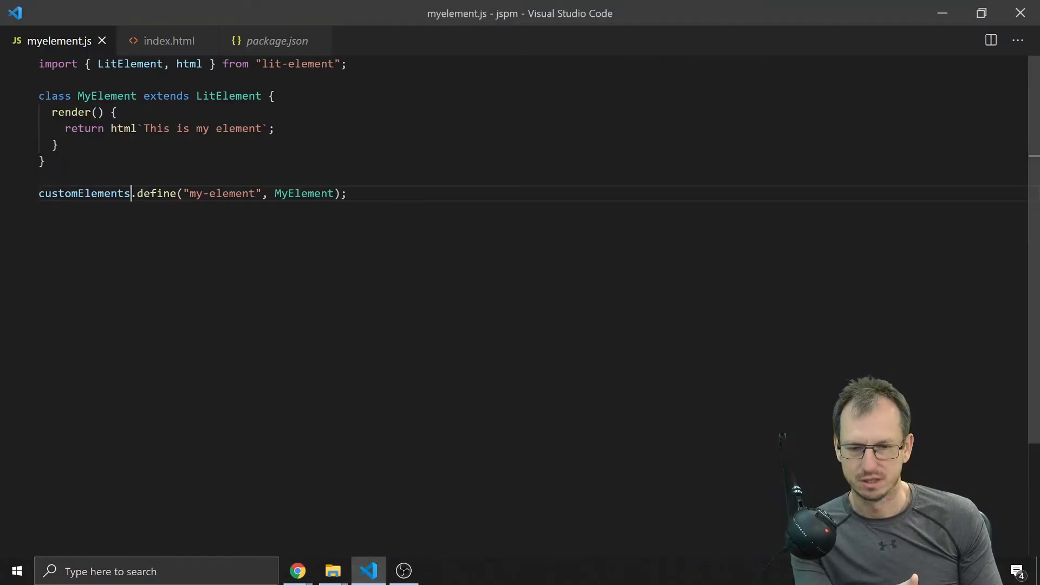
double_click(296, 63)
type(".")
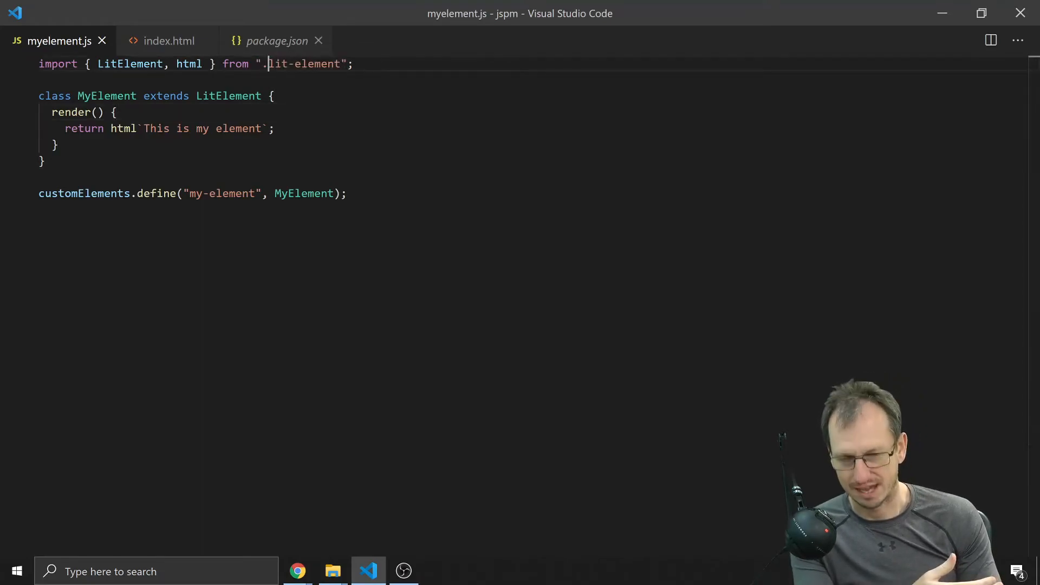
type("/")
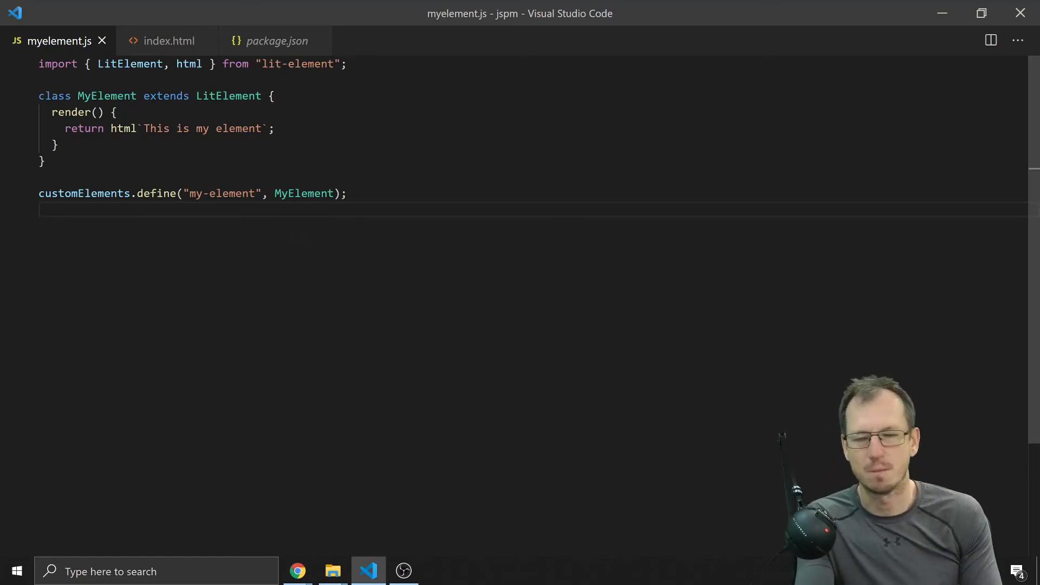
left_click(173, 40)
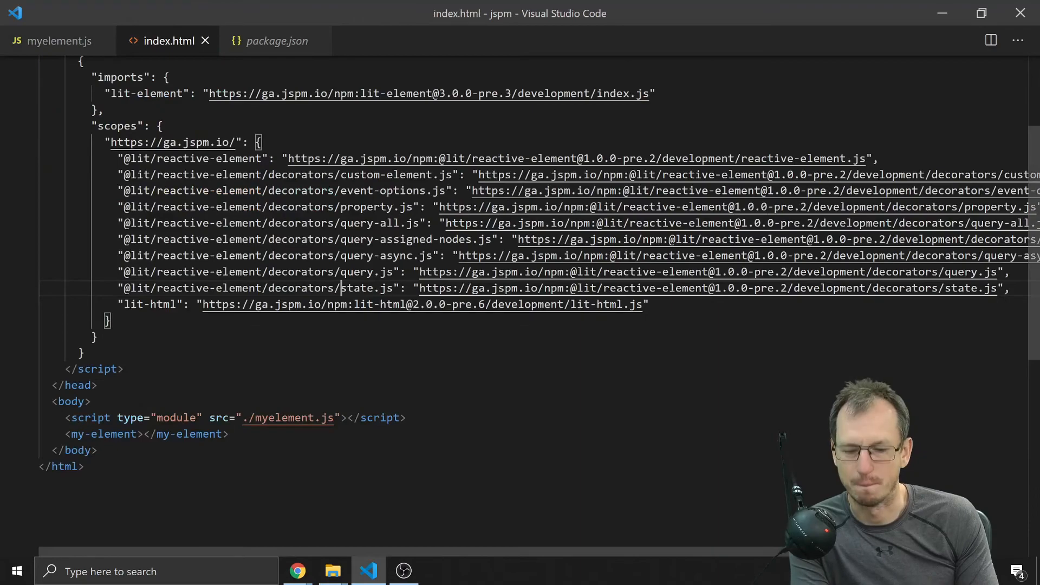